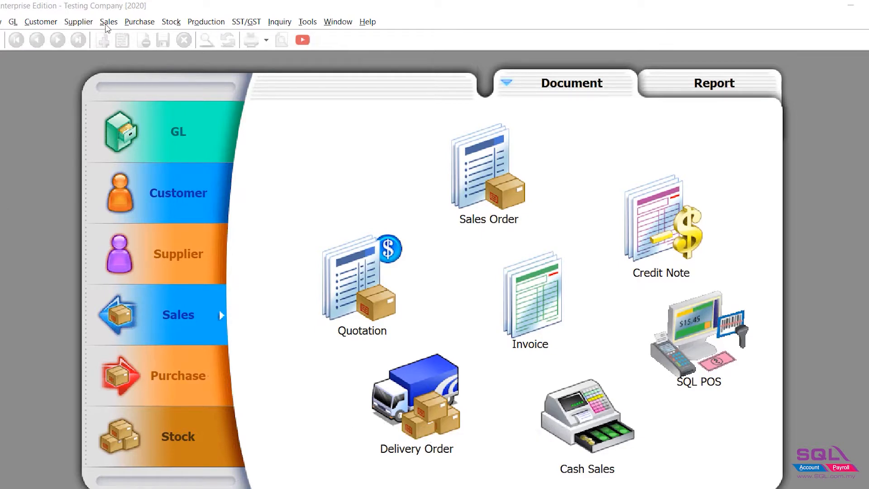
Browse the Sales menu and switch the Sales panel to its report options.
{"action": "left_click", "coordinate": [109, 22]}
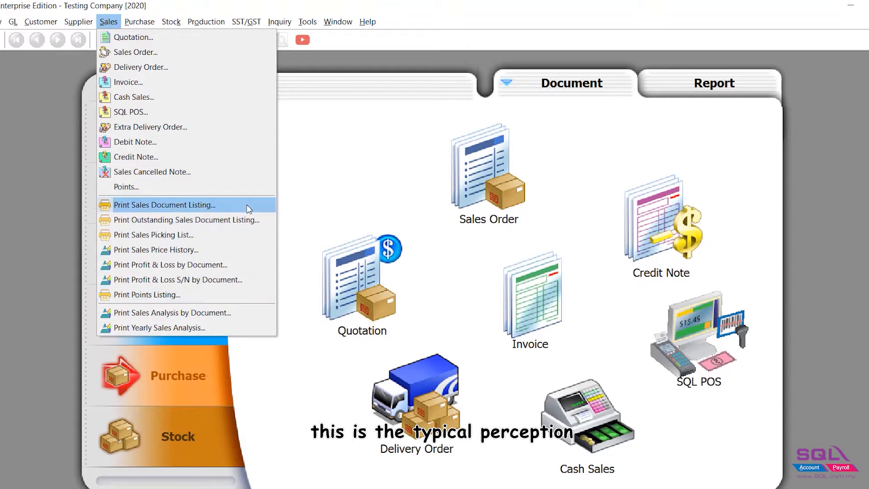
{"action": "mouse_move", "coordinate": [266, 327]}
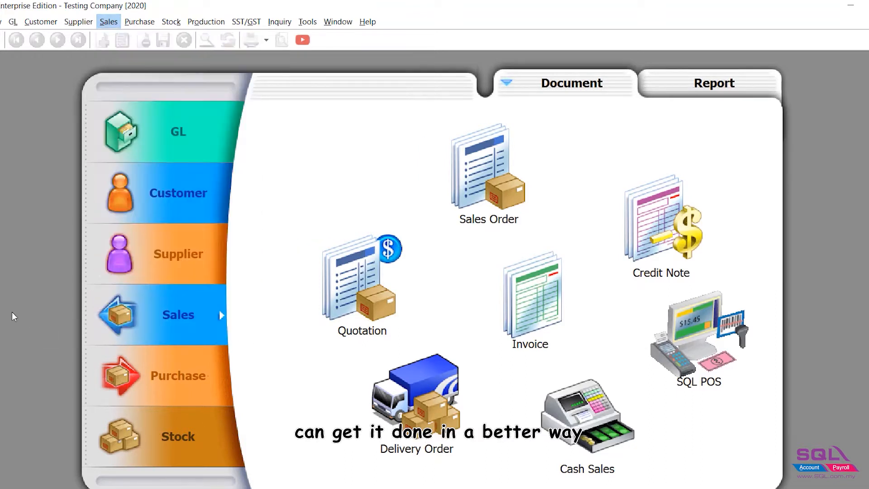
{"action": "left_click", "coordinate": [714, 83]}
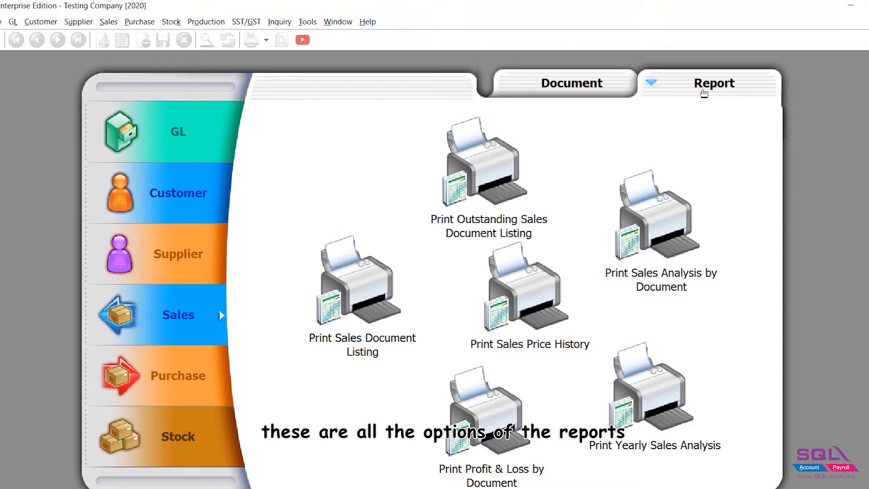
{"action": "mouse_move", "coordinate": [133, 98]}
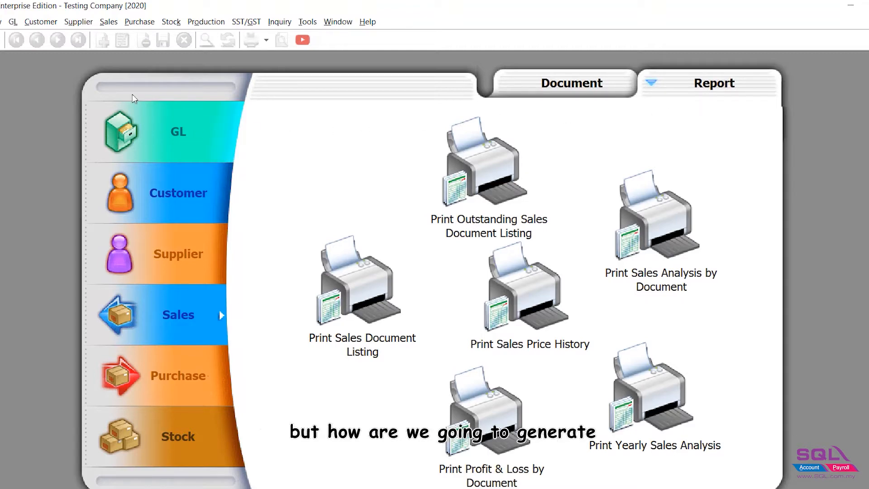
{"action": "left_click", "coordinate": [108, 22]}
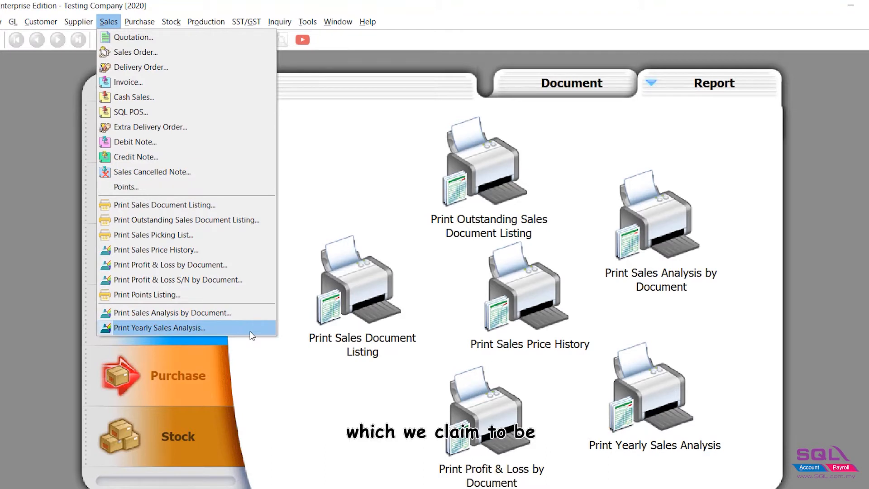
{"action": "mouse_move", "coordinate": [22, 284]}
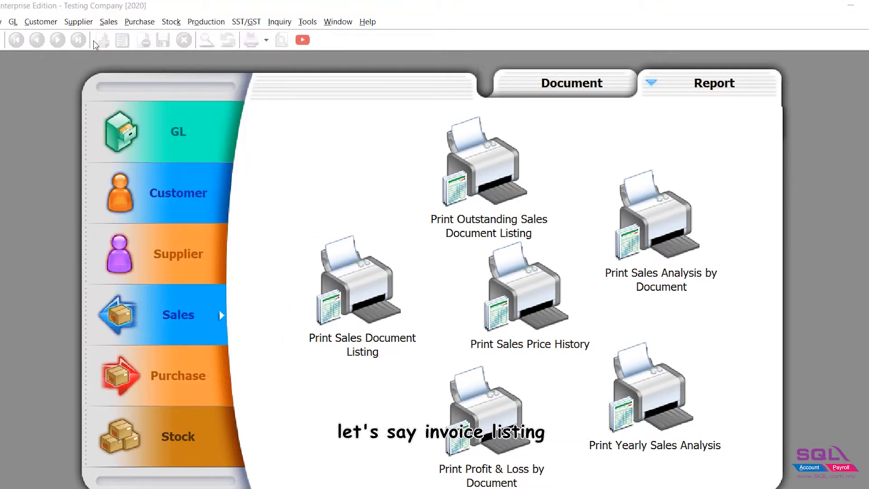
Open Print Sales Document Listing and view its document type choices.
{"action": "left_click", "coordinate": [109, 22]}
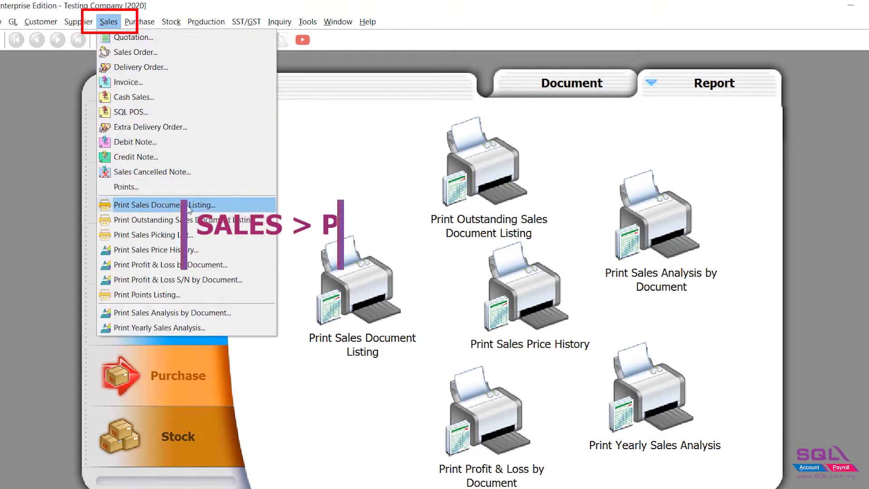
{"action": "left_click", "coordinate": [164, 204]}
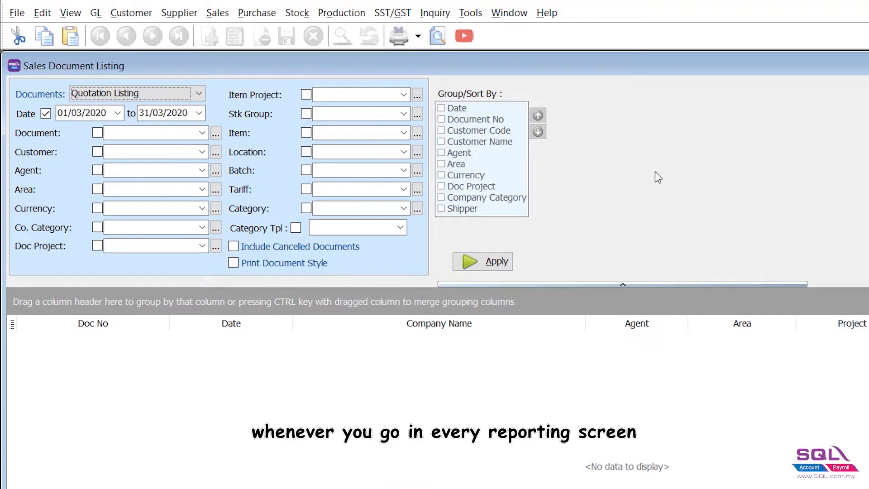
{"action": "mouse_move", "coordinate": [43, 208]}
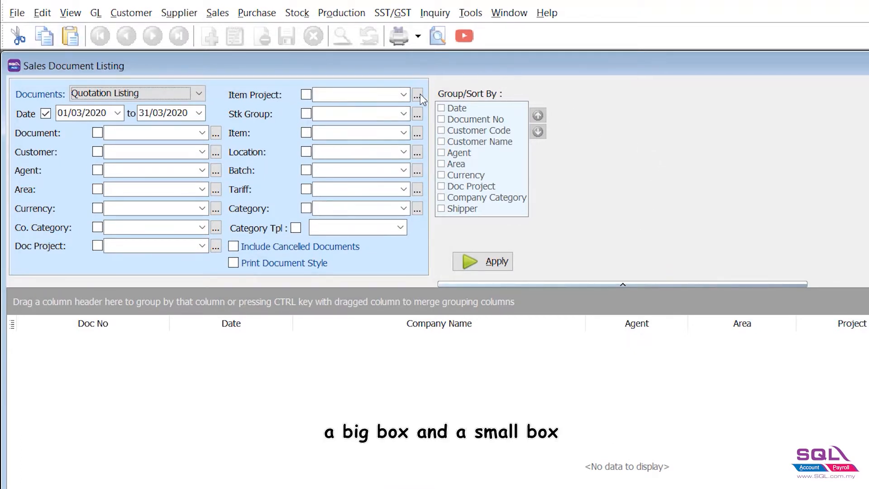
{"action": "mouse_move", "coordinate": [624, 64]}
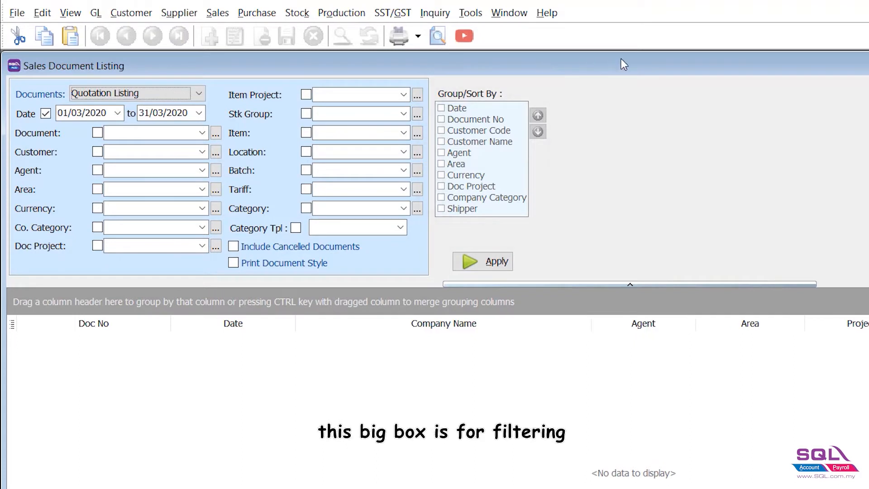
{"action": "left_click", "coordinate": [198, 94]}
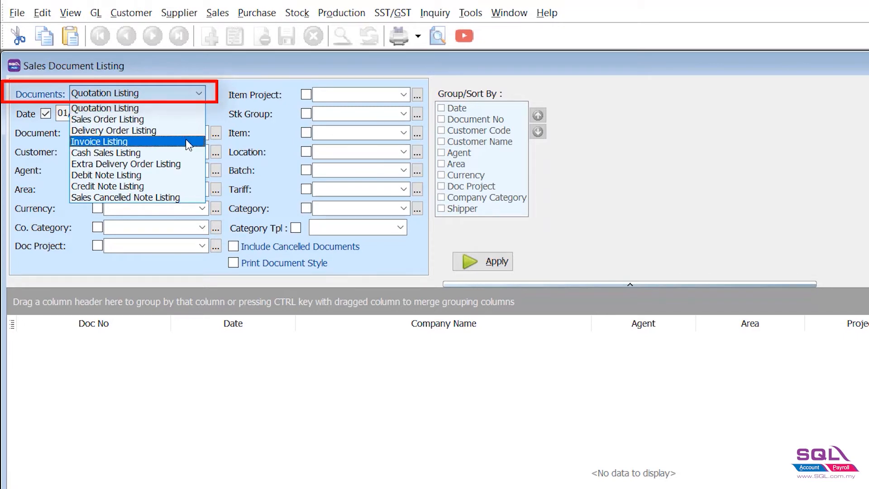
Choose Invoice Listing and trial a multi-customer filter including KITTY SECURITY SDN BHD.
{"action": "left_click", "coordinate": [99, 141]}
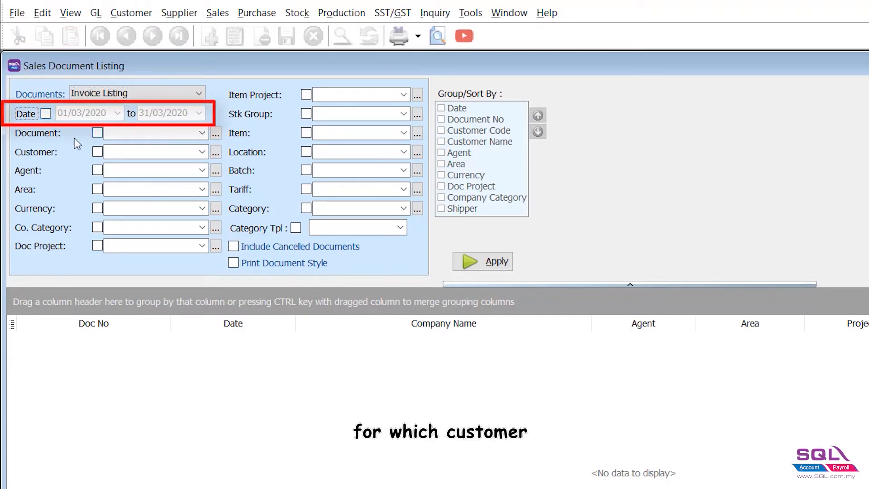
{"action": "left_click", "coordinate": [202, 151]}
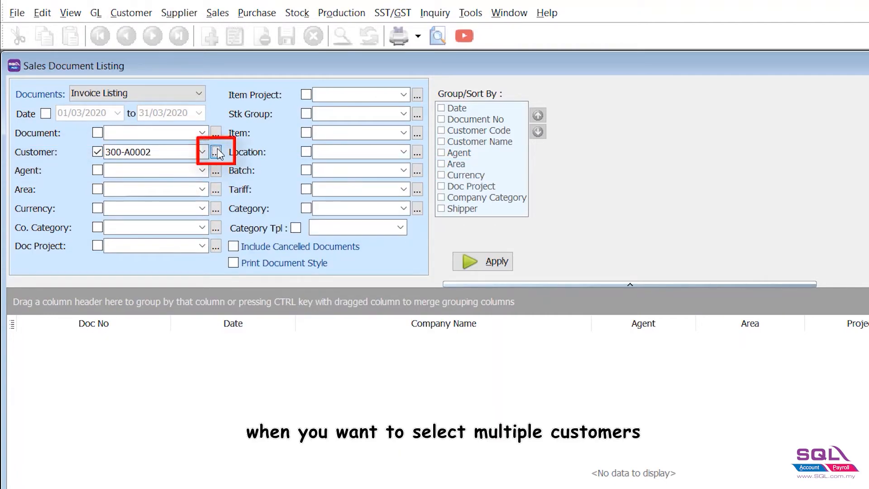
{"action": "left_click", "coordinate": [216, 151]}
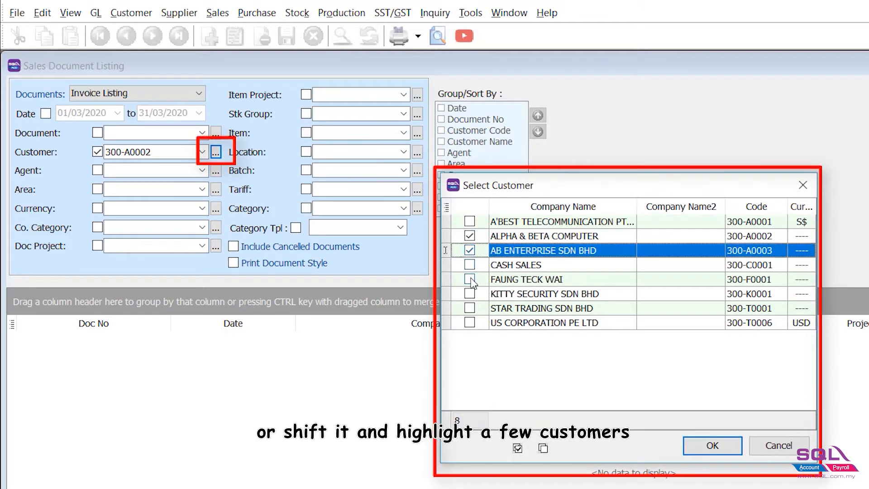
{"action": "left_click", "coordinate": [469, 293]}
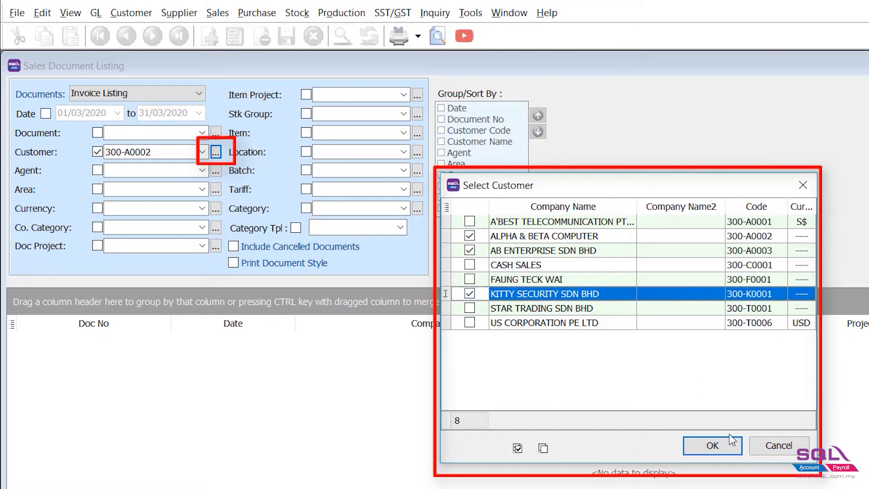
{"action": "left_click", "coordinate": [712, 445]}
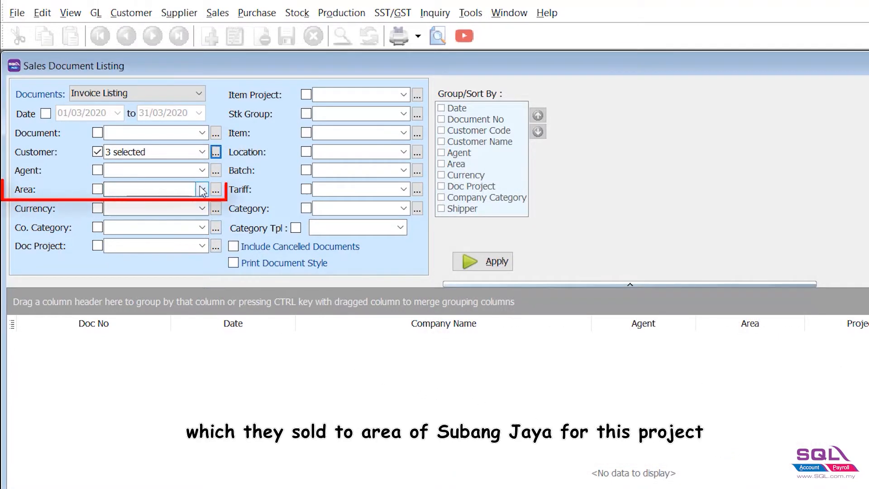
Try the SJ area filter, then clear both area and customer filters.
{"action": "left_click", "coordinate": [201, 189]}
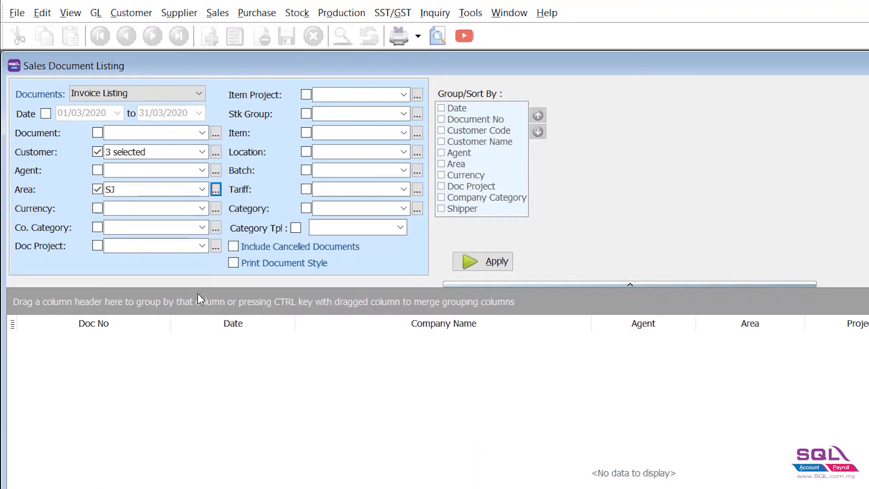
{"action": "mouse_move", "coordinate": [425, 103]}
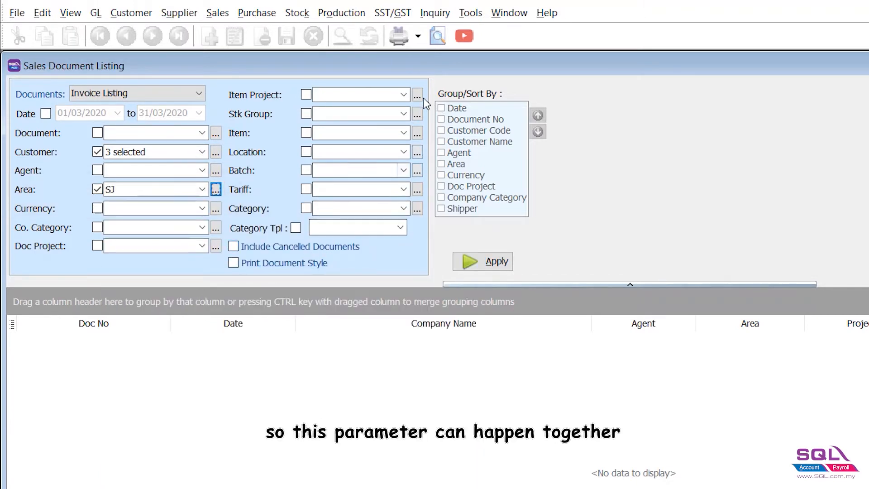
{"action": "left_click", "coordinate": [403, 94]}
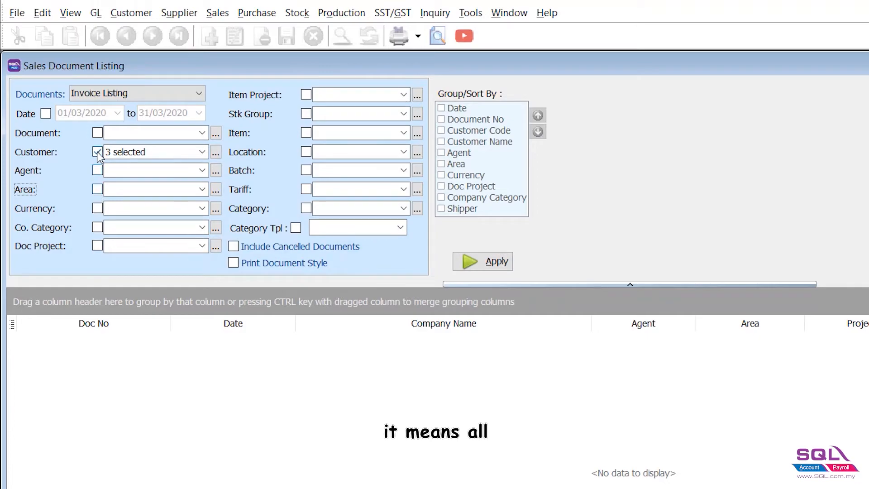
{"action": "left_click", "coordinate": [97, 151]}
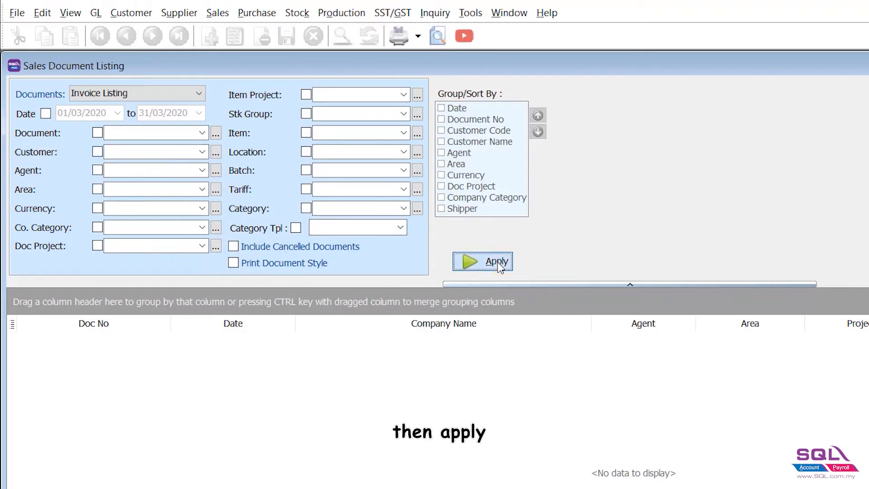
Load all nine invoices and request a report preview.
{"action": "left_click", "coordinate": [490, 261]}
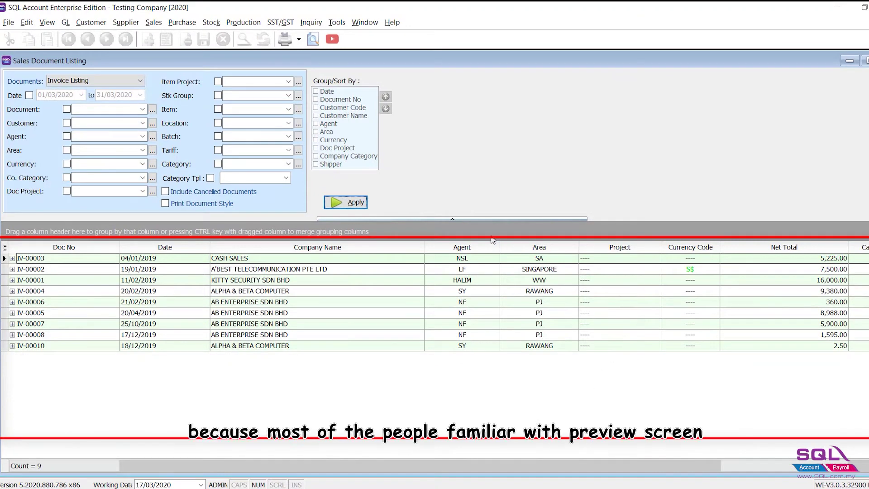
{"action": "mouse_move", "coordinate": [312, 39]}
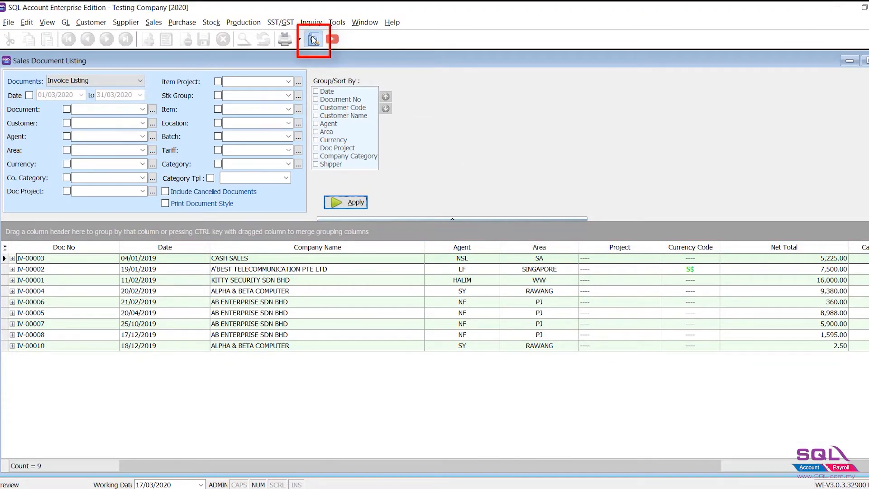
{"action": "left_click", "coordinate": [313, 39]}
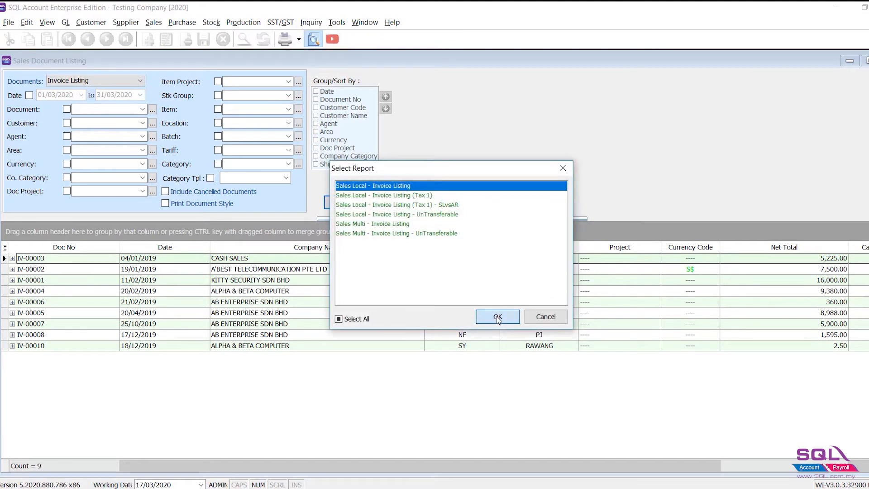
Preview Sales Local - Invoice Listing, expanding then collapsing item details.
{"action": "left_click", "coordinate": [496, 316]}
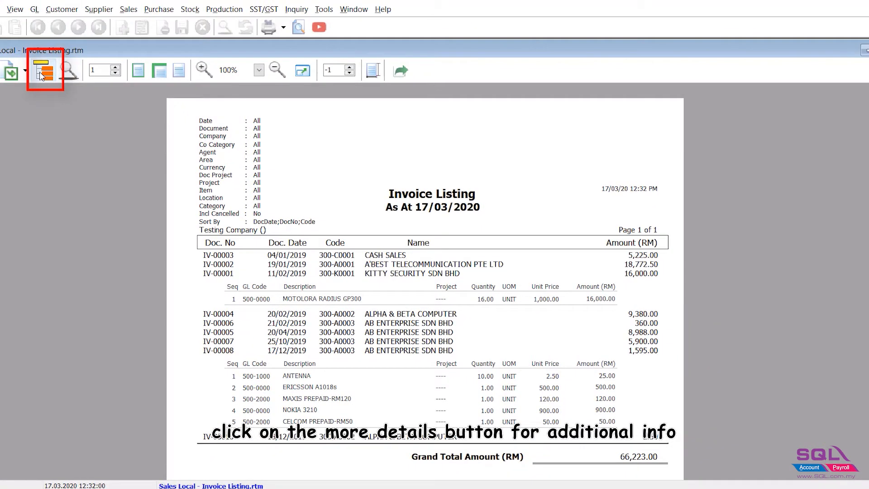
{"action": "left_click", "coordinate": [42, 68]}
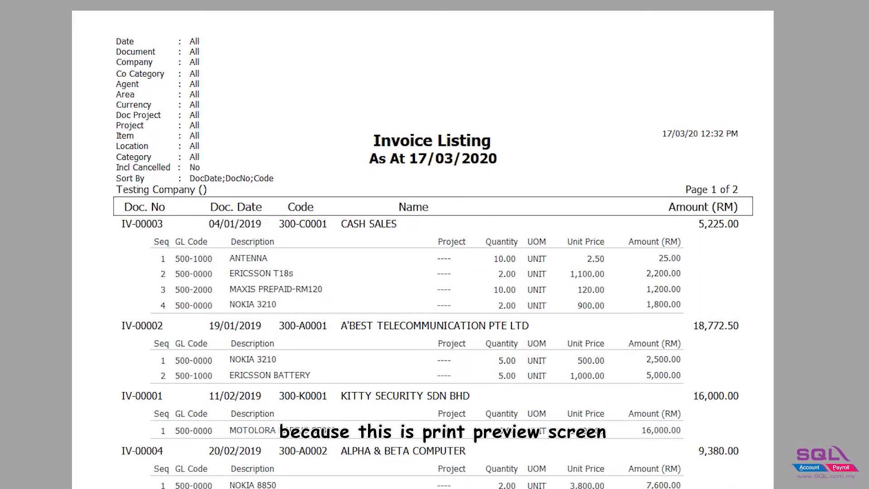
{"action": "scroll", "scroll_direction": "down", "scroll_amount": 3}
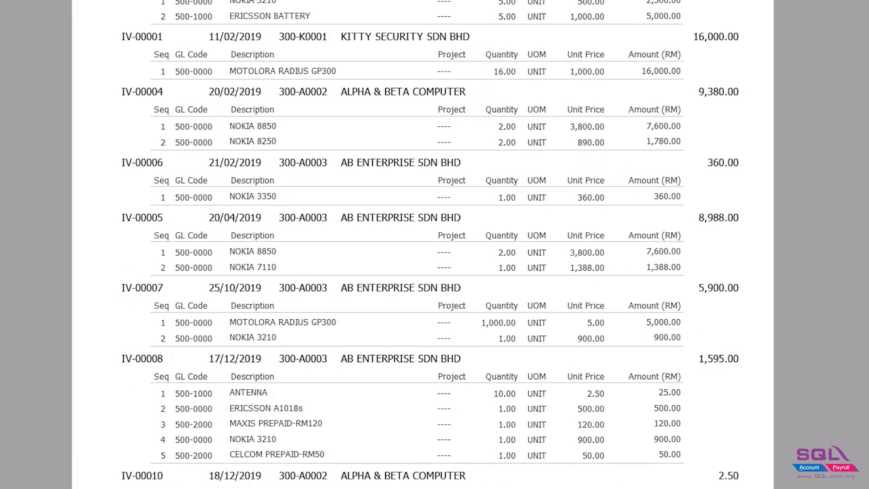
{"action": "scroll", "scroll_direction": "up", "scroll_amount": 3}
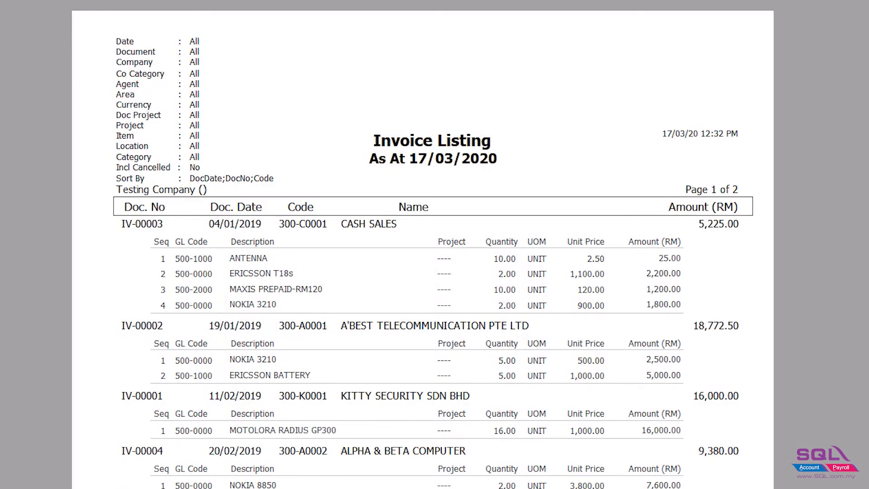
{"action": "left_click", "coordinate": [40, 69]}
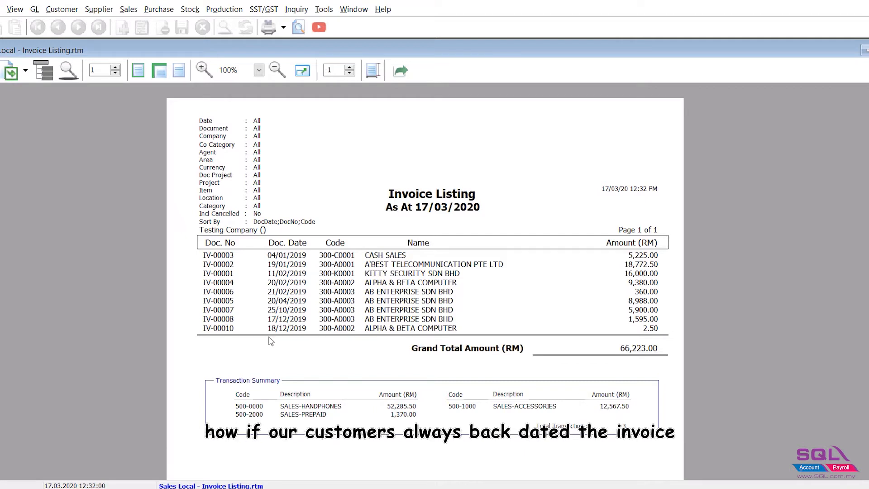
{"action": "mouse_move", "coordinate": [698, 237]}
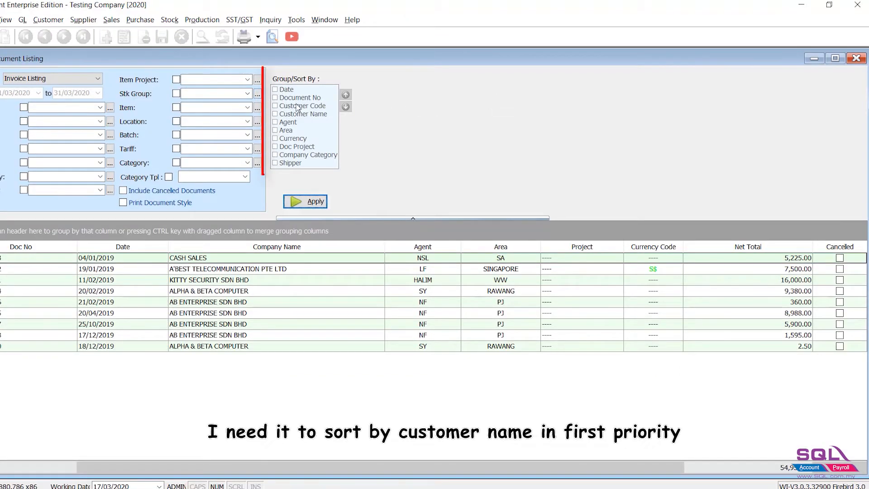
Move Customer Name to first and Document No to second sort priority.
{"action": "left_click", "coordinate": [304, 113]}
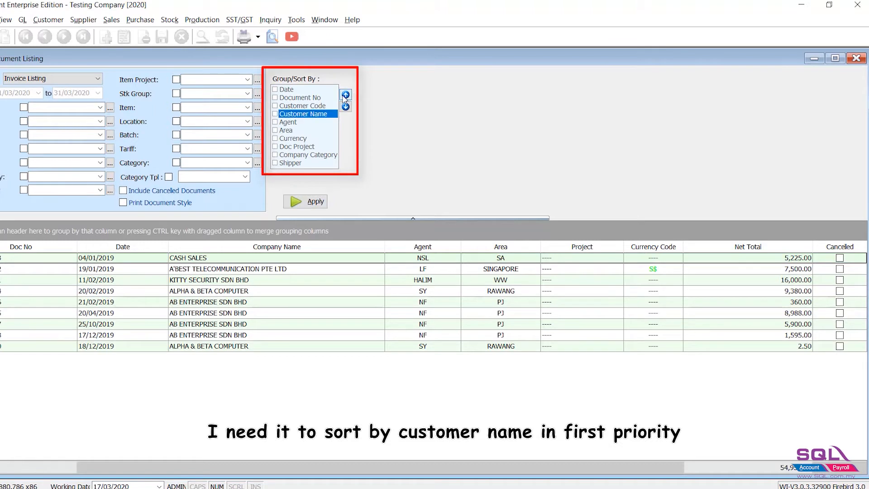
{"action": "left_click", "coordinate": [345, 94]}
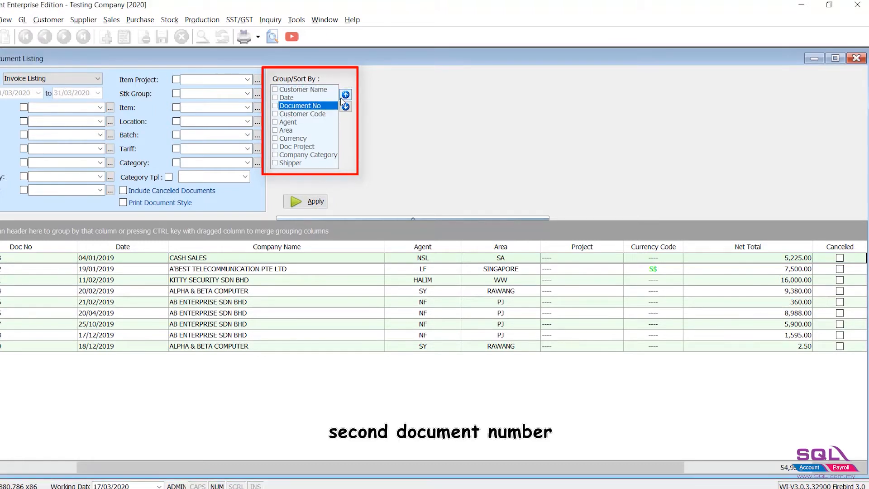
{"action": "left_click", "coordinate": [345, 94]}
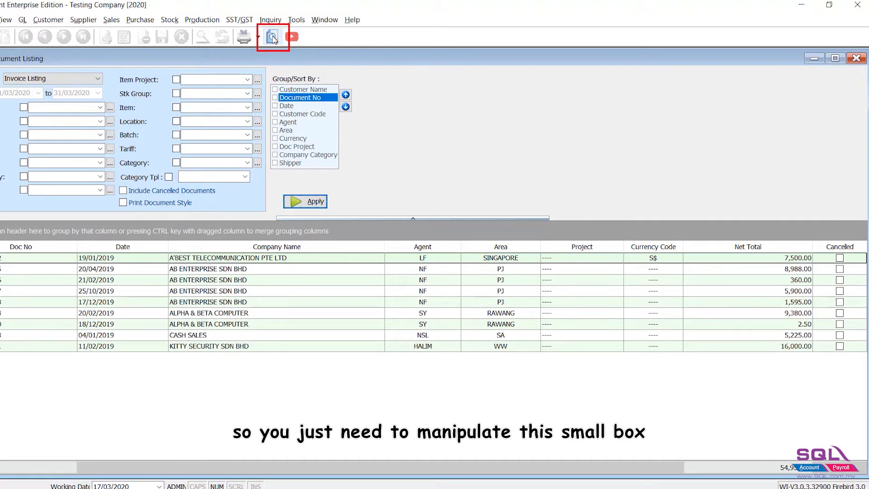
Preview the Sales Local - Invoice Listing report with the new customer-name sort.
{"action": "left_click", "coordinate": [272, 36]}
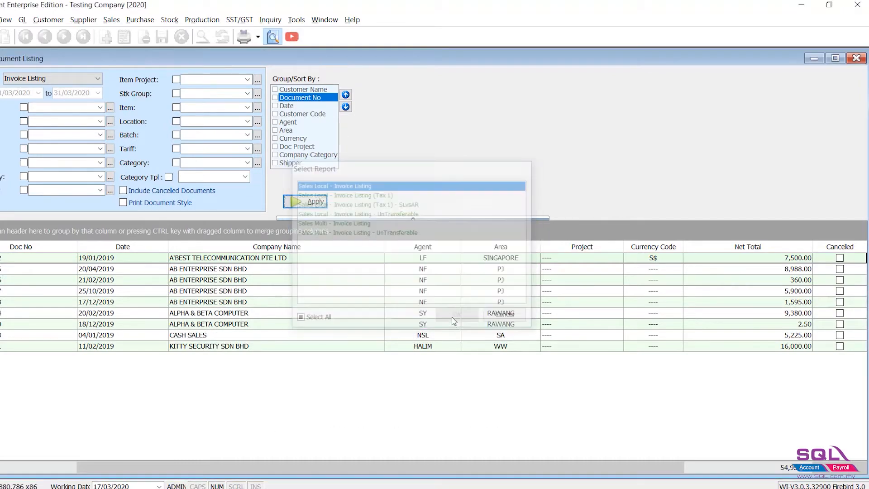
{"action": "left_click", "coordinate": [310, 200]}
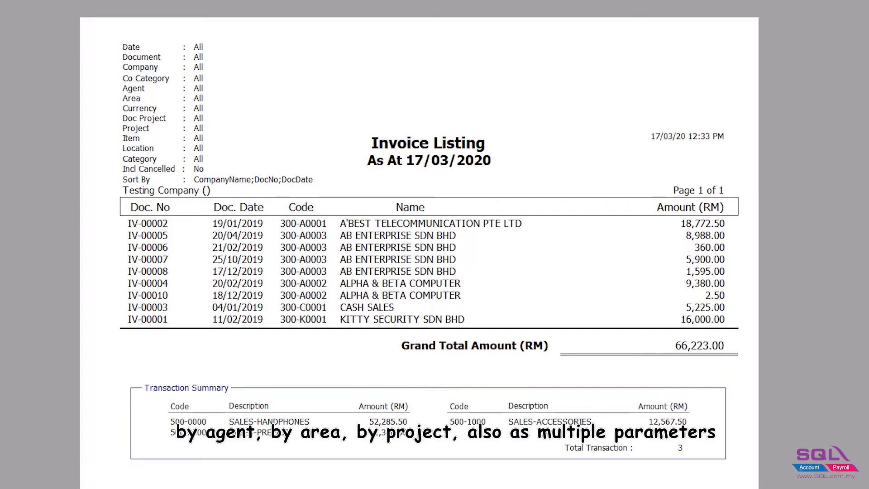
{"action": "mouse_move", "coordinate": [642, 163]}
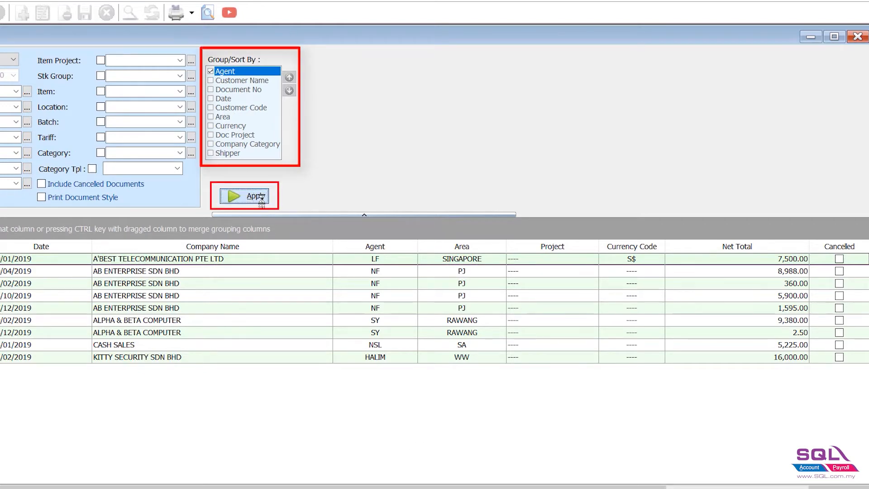
Group by Agent and preview Invoice Listing - Level 1 with agent sub-totals.
{"action": "left_click", "coordinate": [245, 195]}
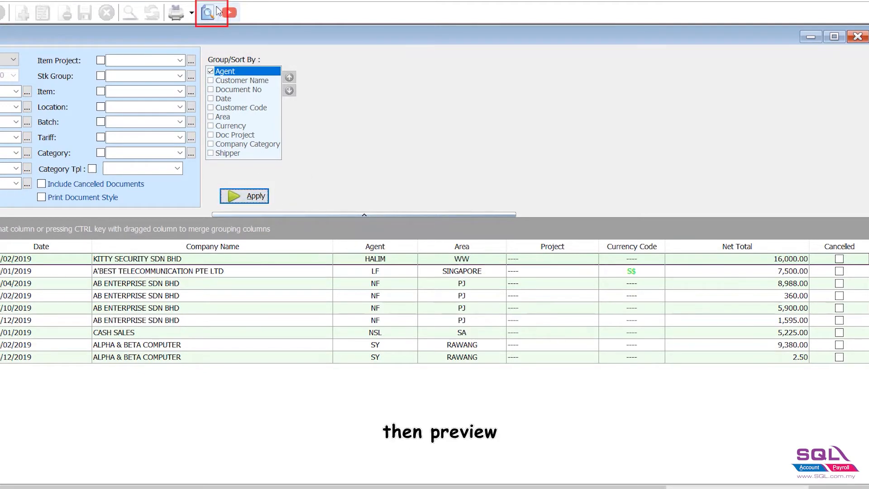
{"action": "left_click", "coordinate": [208, 12]}
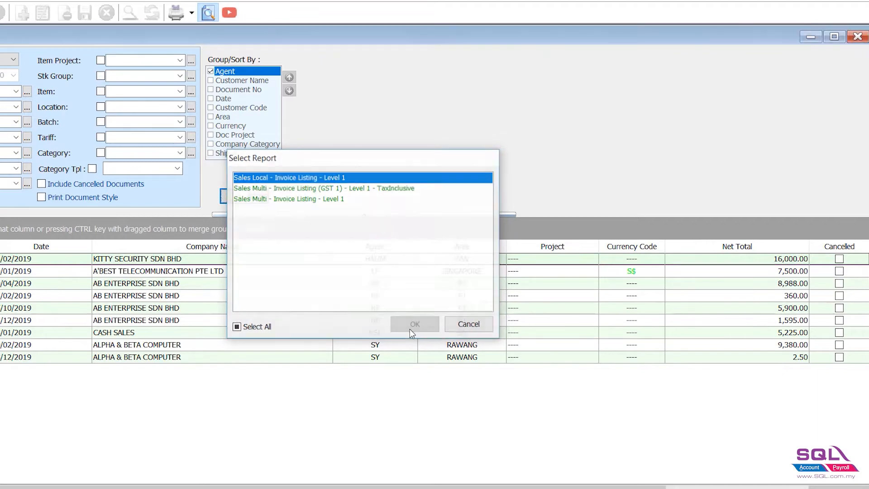
{"action": "left_click", "coordinate": [414, 324]}
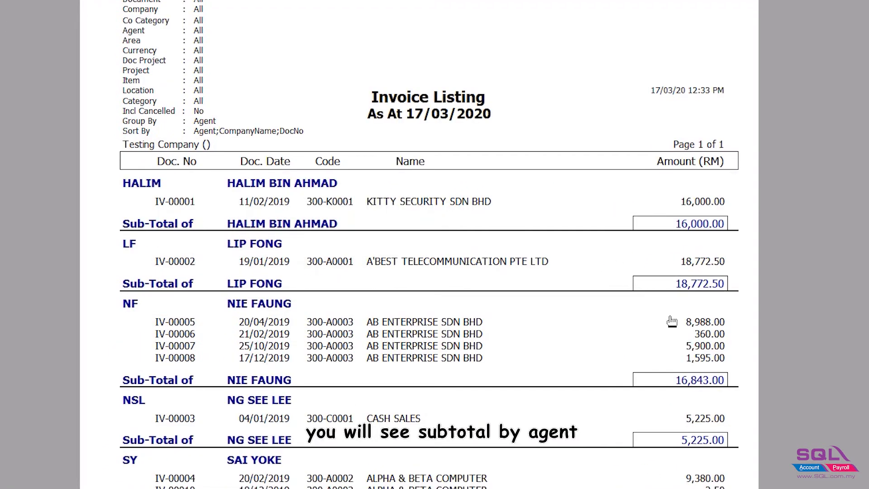
{"action": "scroll", "scroll_direction": "down", "scroll_amount": 3}
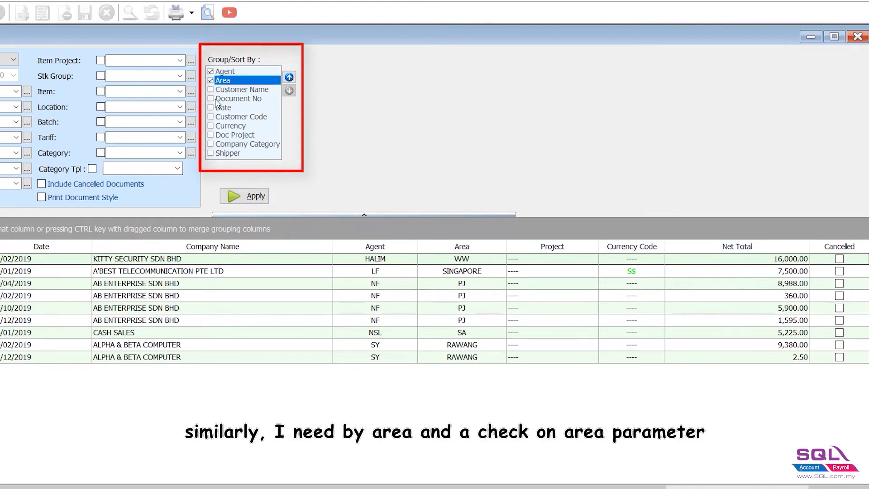
Place Area ahead of Agent and preview the per-area sub-totalled listing.
{"action": "left_click", "coordinate": [288, 76]}
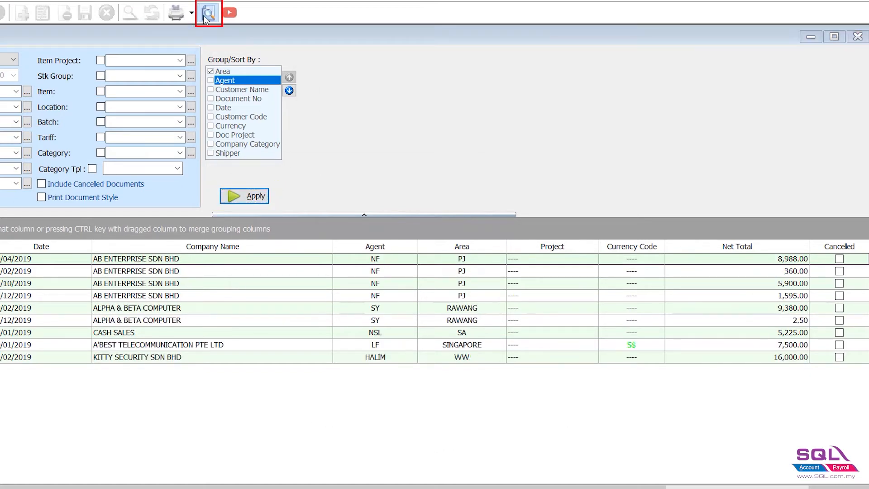
{"action": "left_click", "coordinate": [208, 12]}
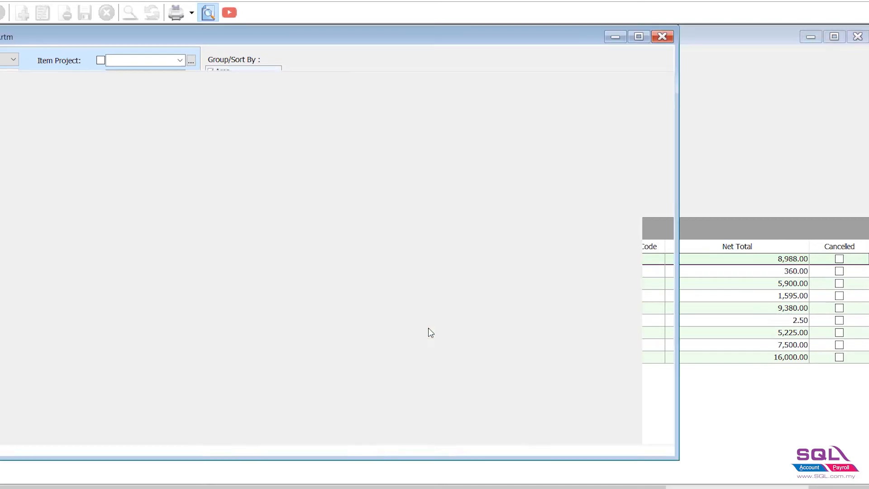
{"action": "left_click", "coordinate": [207, 12]}
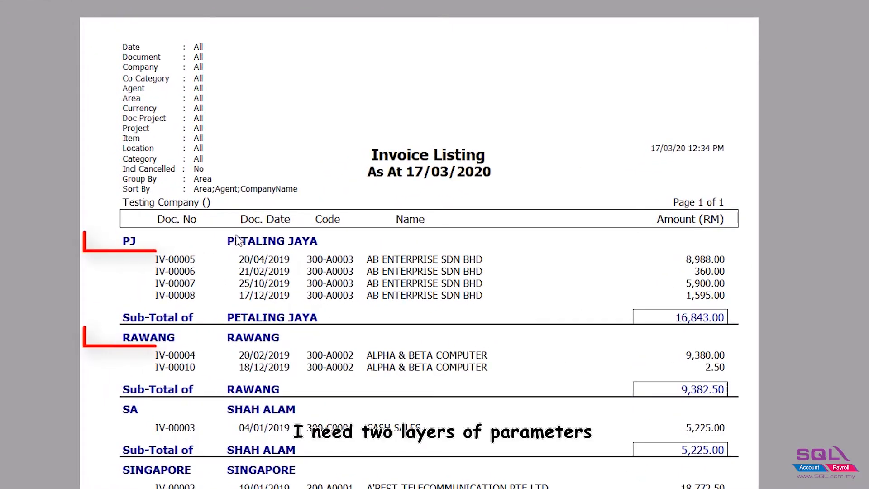
{"action": "scroll", "scroll_direction": "down", "scroll_amount": 3}
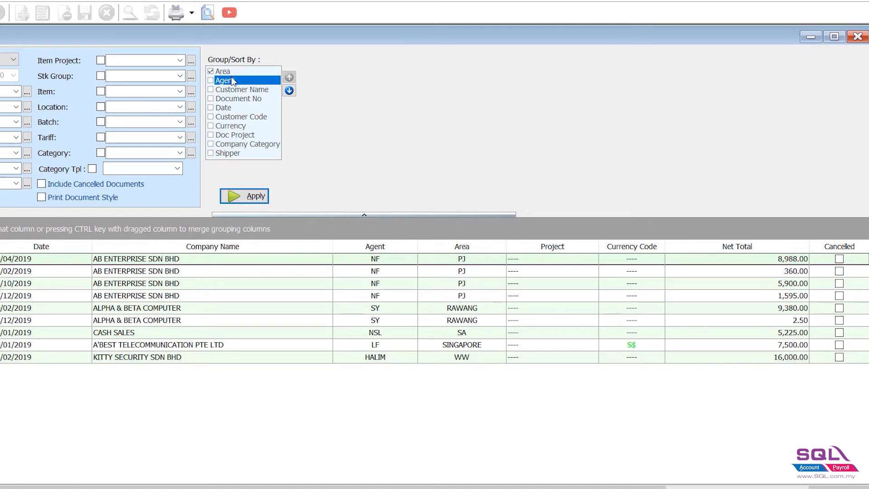
Add Agent as second grouping and preview Invoice Listing - Level 2.
{"action": "left_click", "coordinate": [212, 80]}
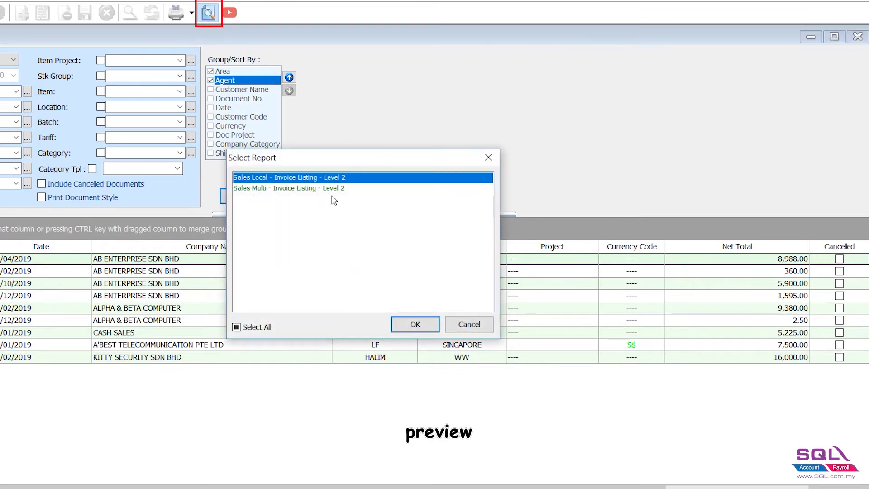
{"action": "left_click", "coordinate": [414, 324]}
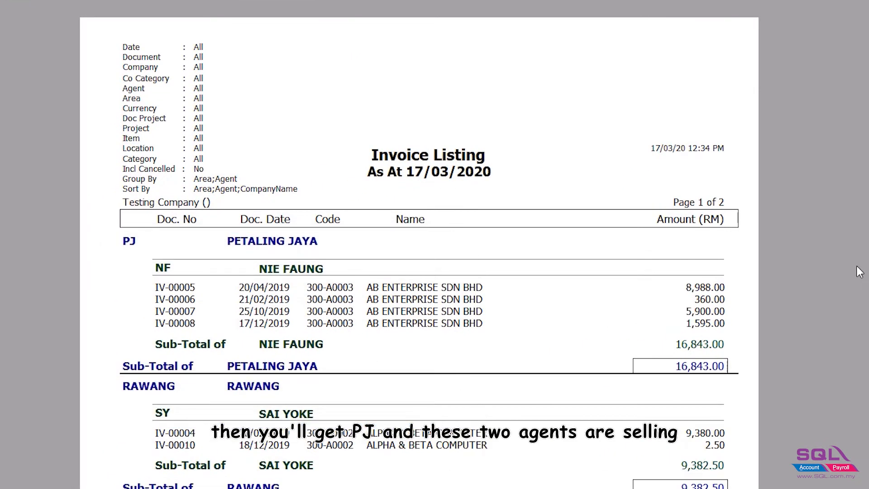
{"action": "scroll", "scroll_direction": "down", "scroll_amount": 3}
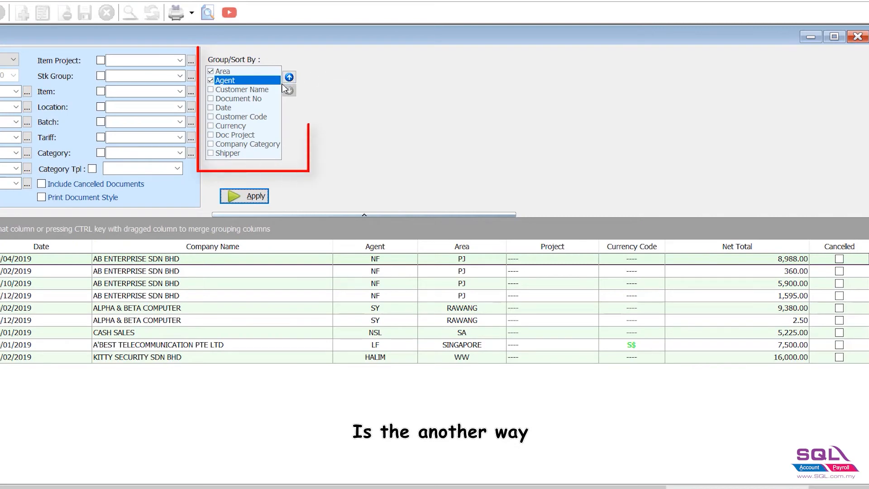
Reorder the listing grouping to Agent then Area and apply it.
{"action": "left_click", "coordinate": [288, 76]}
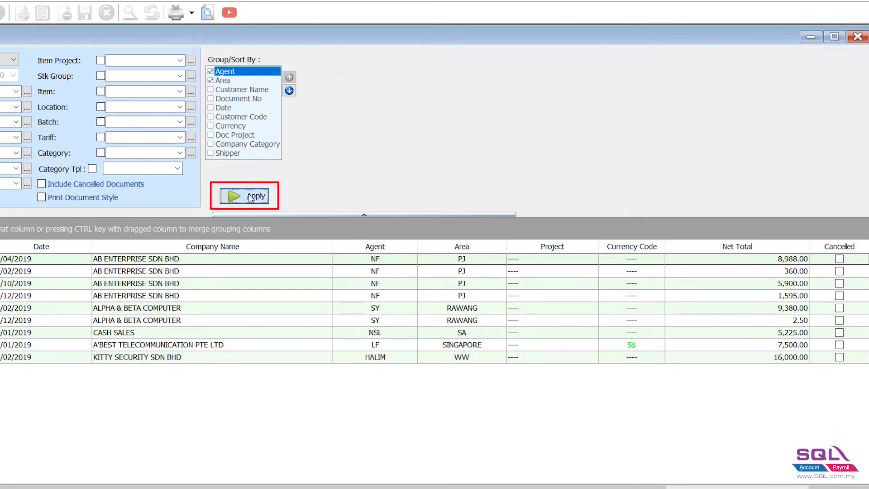
{"action": "left_click", "coordinate": [244, 195]}
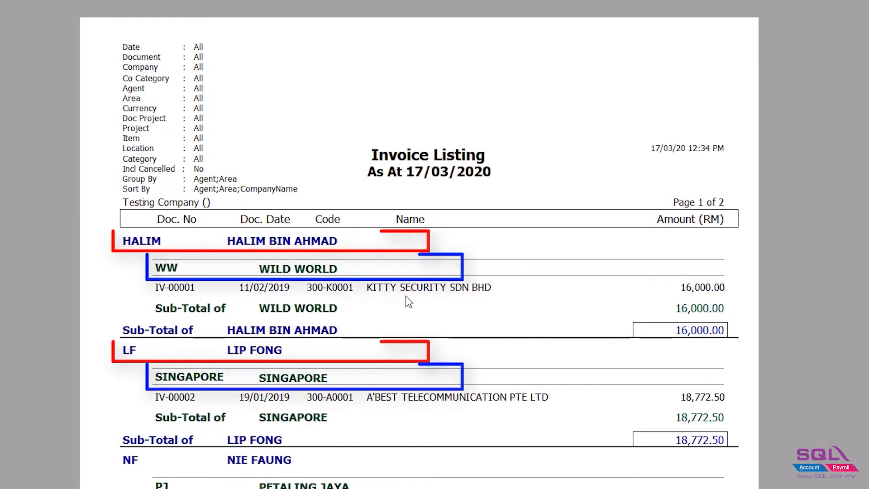
{"action": "scroll", "scroll_direction": "down", "scroll_amount": 3}
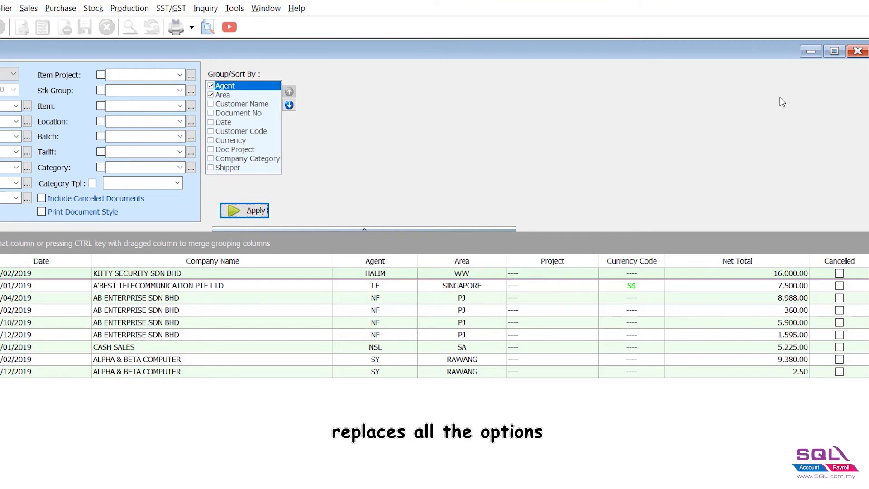
{"action": "left_click", "coordinate": [28, 8]}
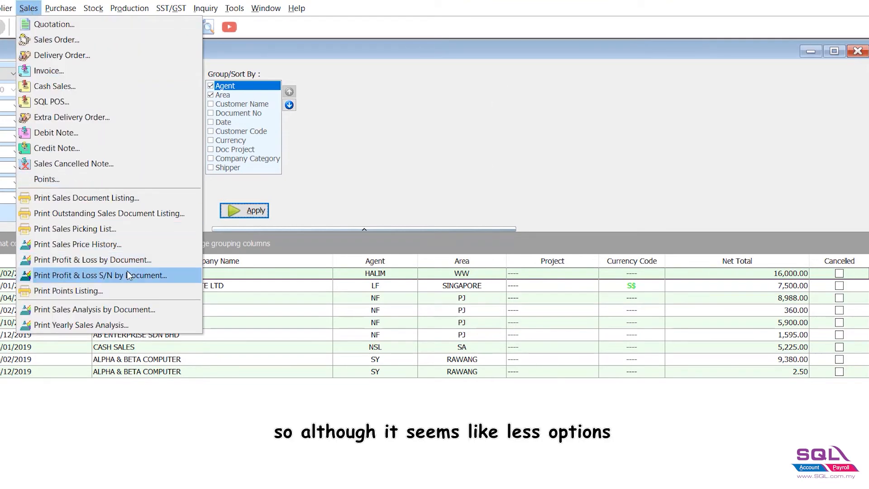
{"action": "mouse_move", "coordinate": [86, 197]}
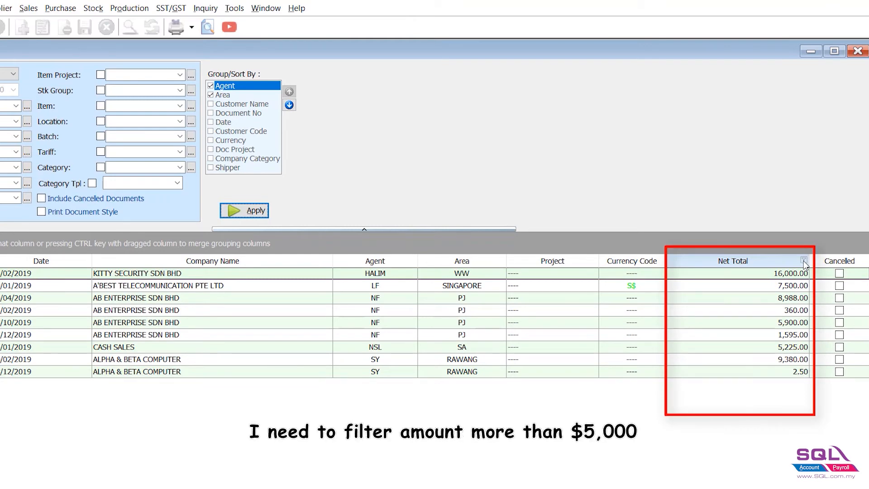
Filter the invoice grid with a custom Net Total condition: greater than or equal to 5000.
{"action": "left_click", "coordinate": [803, 261]}
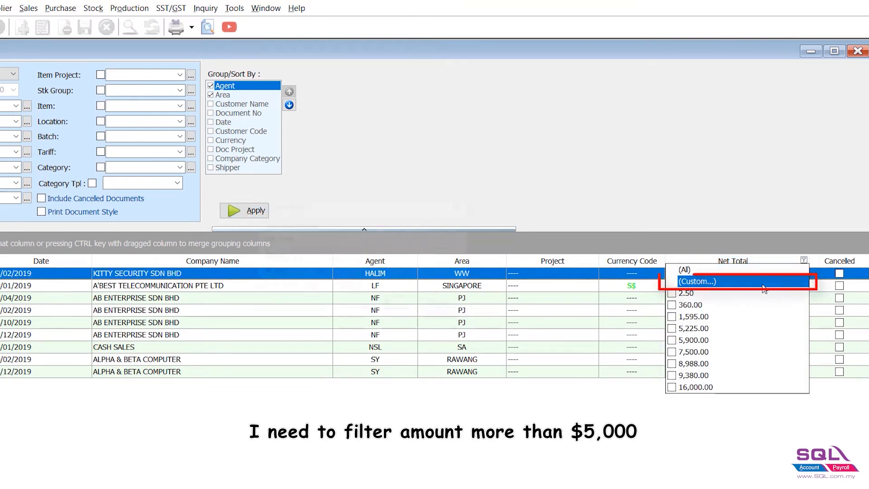
{"action": "left_click", "coordinate": [700, 281]}
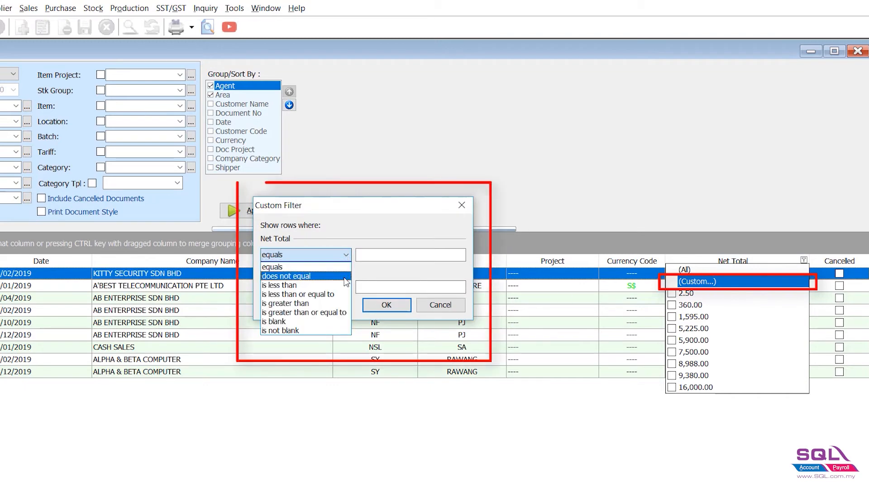
{"action": "left_click", "coordinate": [304, 311]}
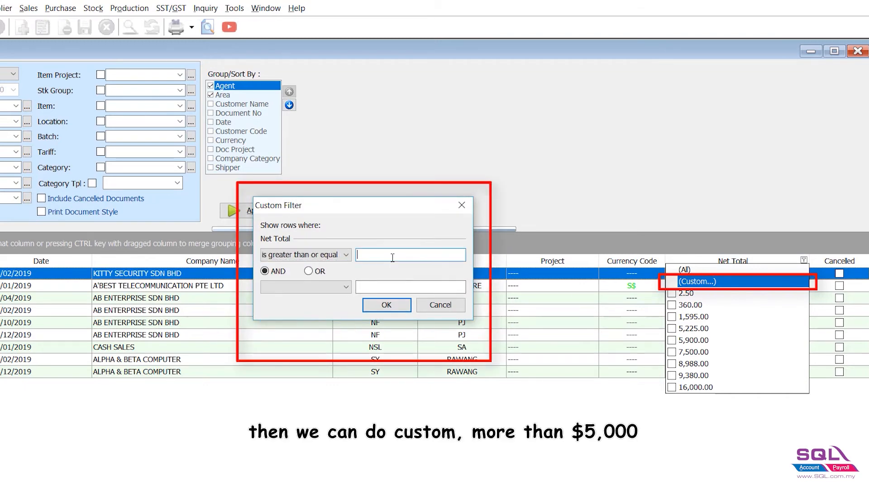
{"action": "type", "text": "5000"}
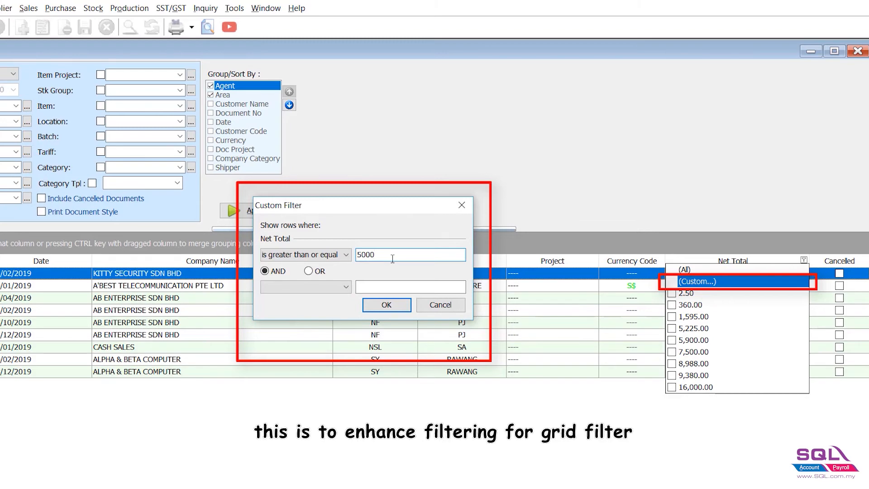
{"action": "left_click", "coordinate": [385, 305]}
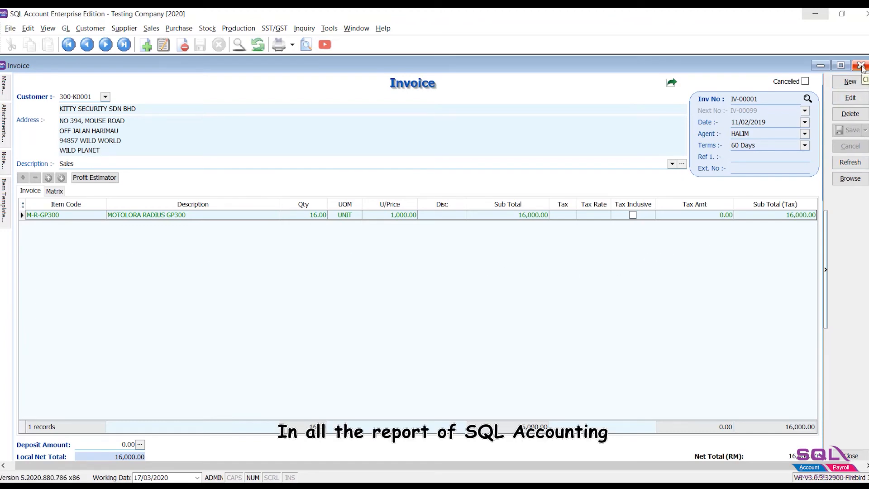
Close the invoice and Sales Document Listing, then open Sales > Print Yearly Sales Analysis.
{"action": "left_click", "coordinate": [862, 65]}
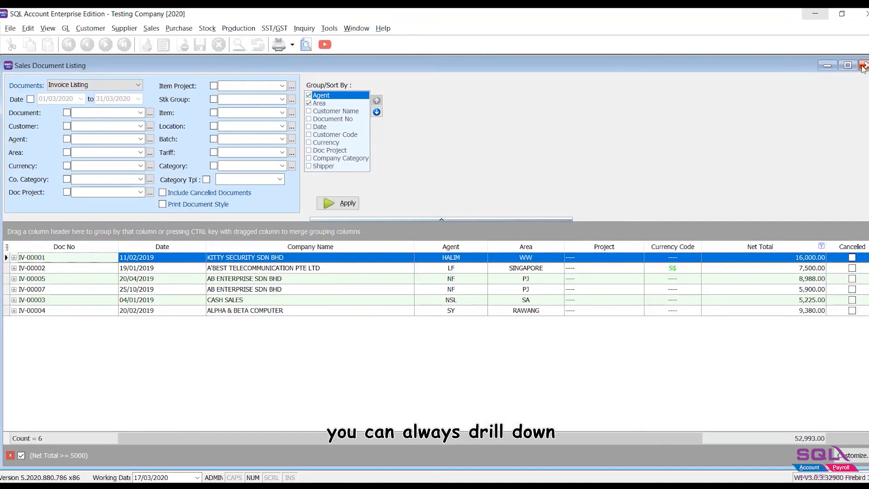
{"action": "left_click", "coordinate": [862, 65]}
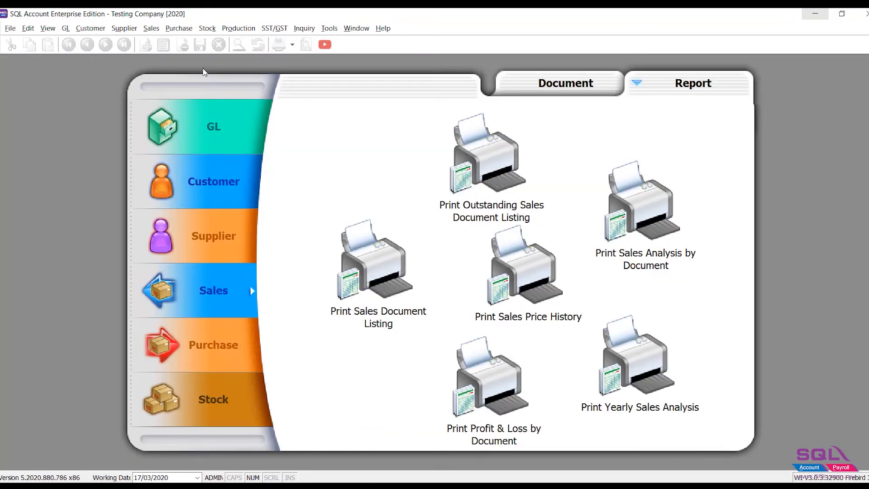
{"action": "left_click", "coordinate": [151, 28]}
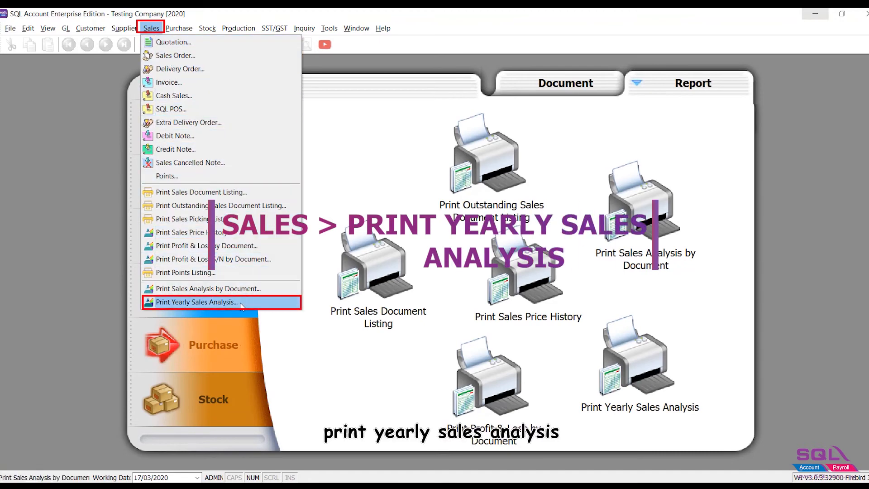
{"action": "left_click", "coordinate": [195, 301]}
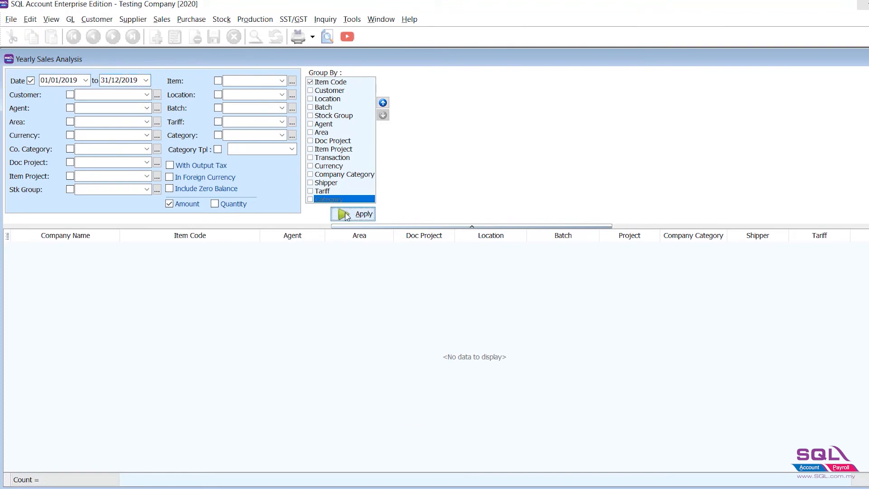
Load the 2019 analysis by item code, then regroup by Agent and refresh.
{"action": "left_click", "coordinate": [353, 213]}
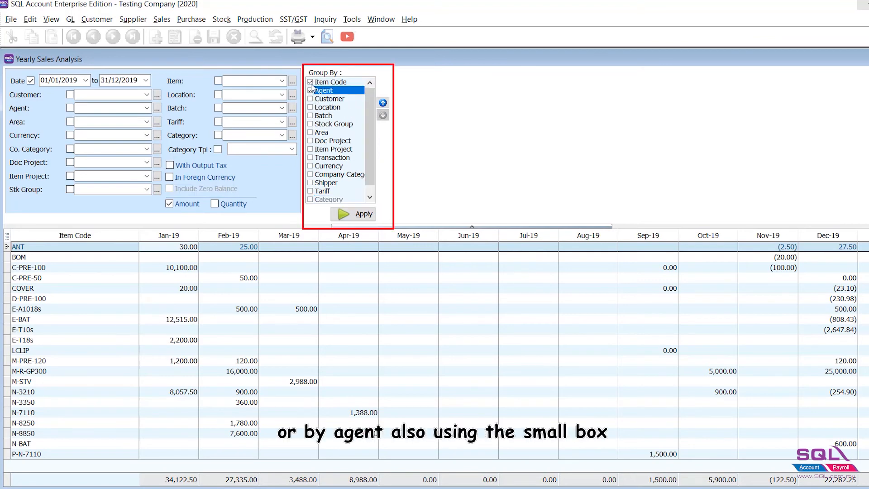
{"action": "left_click", "coordinate": [382, 103]}
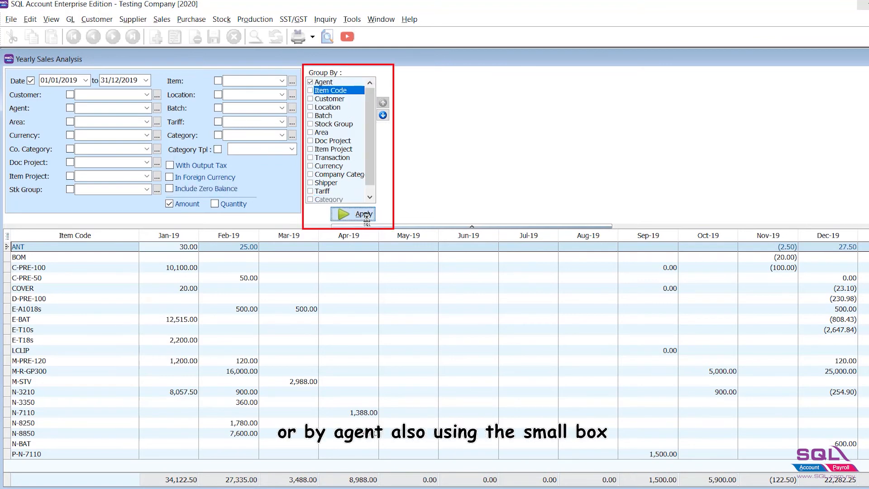
{"action": "left_click", "coordinate": [352, 213]}
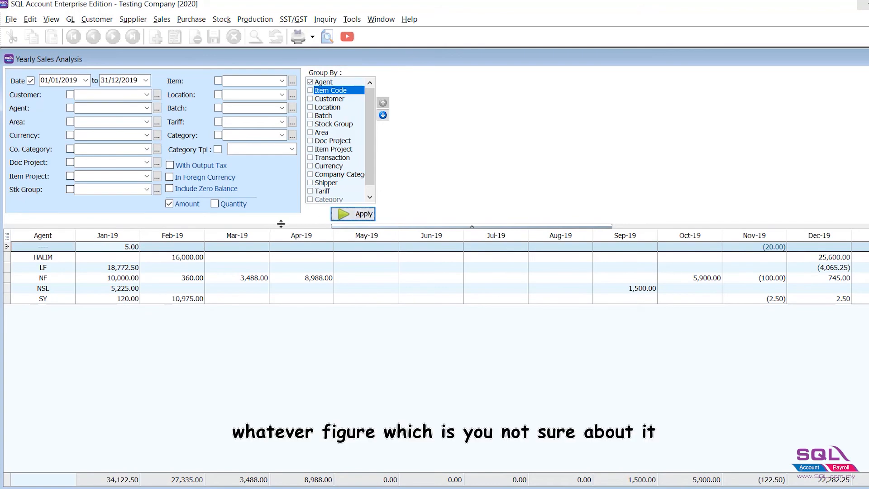
Drill from HALIM's Feb-19 figure through the 16,000.00 IV value to invoice IV-00001.
{"action": "double_click", "coordinate": [191, 257]}
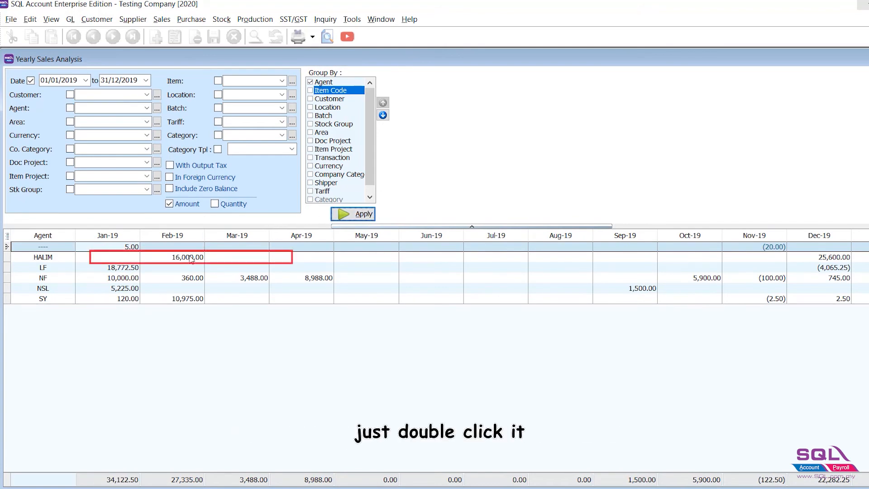
{"action": "double_click", "coordinate": [183, 256]}
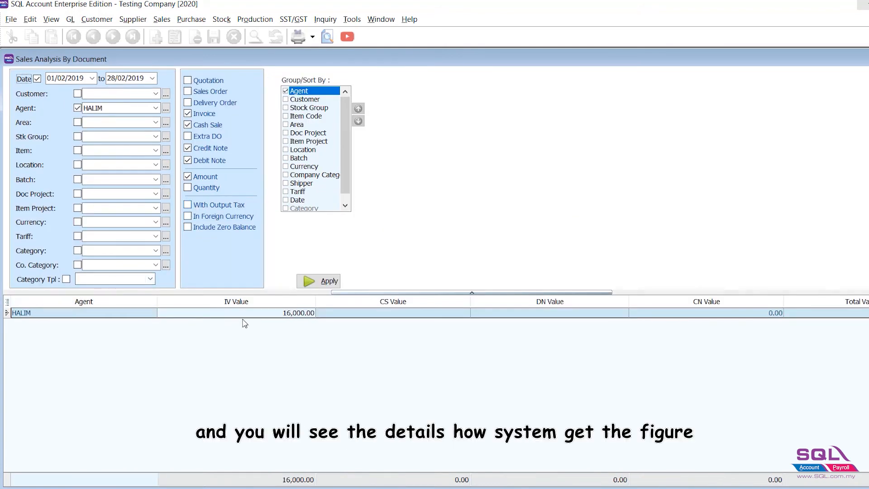
{"action": "mouse_move", "coordinate": [249, 317]}
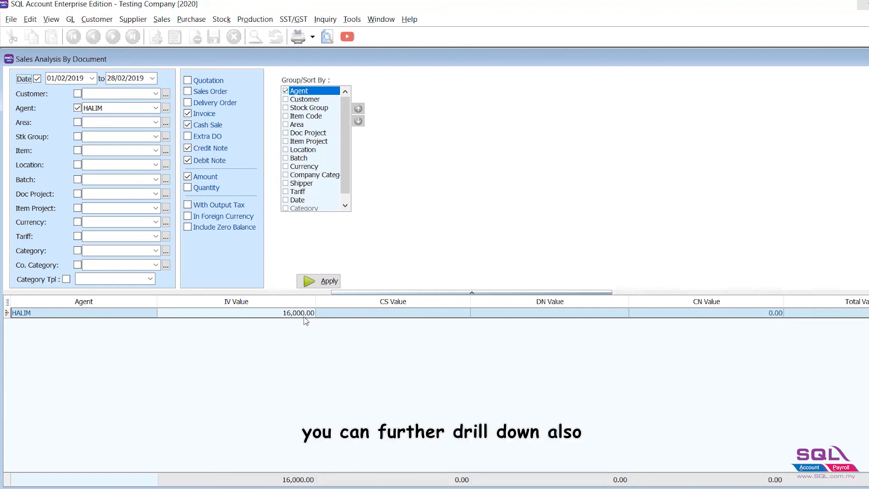
{"action": "double_click", "coordinate": [300, 313]}
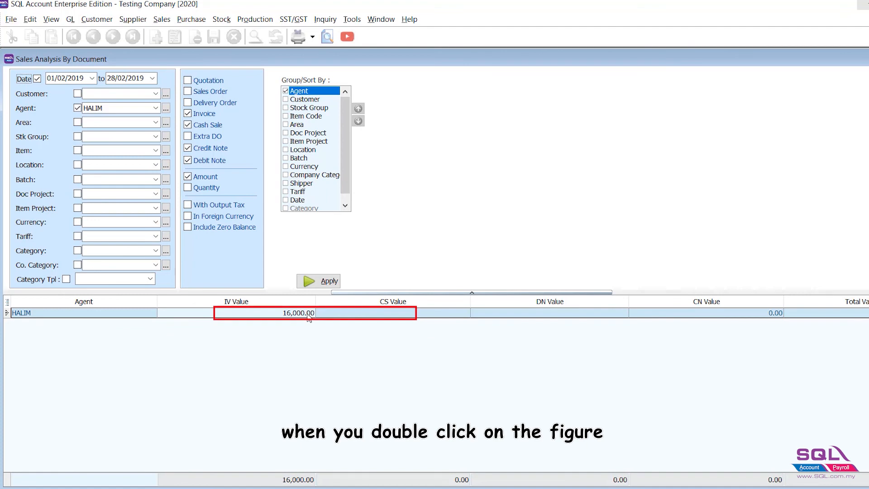
{"action": "double_click", "coordinate": [298, 313]}
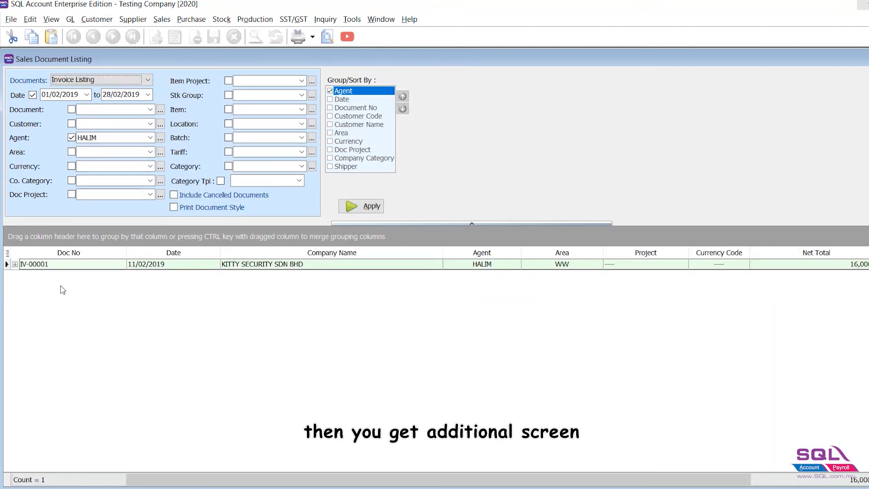
{"action": "mouse_move", "coordinate": [108, 271]}
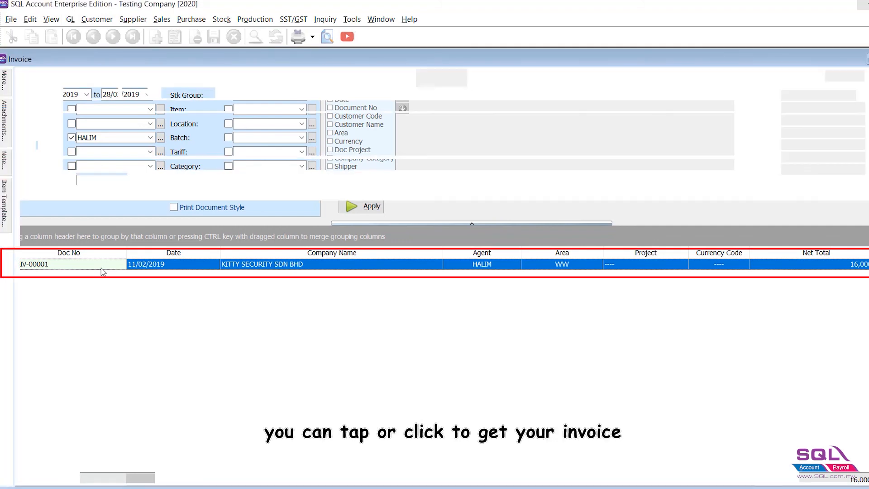
{"action": "double_click", "coordinate": [68, 264]}
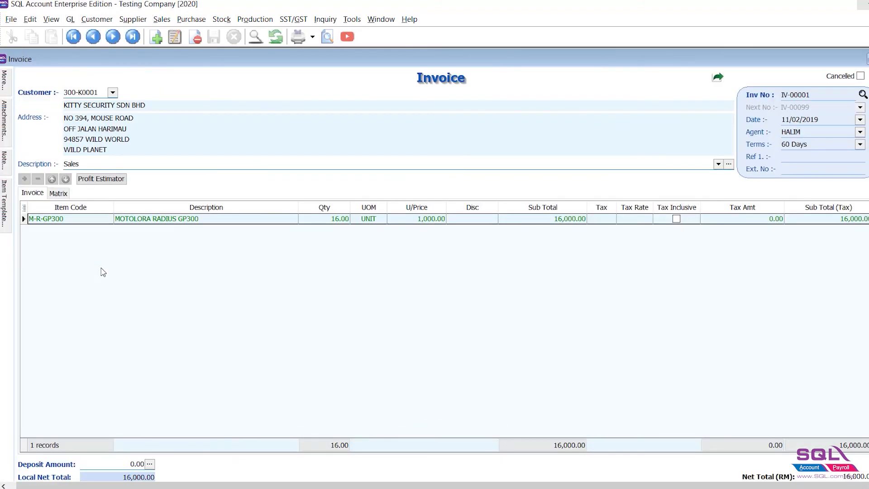